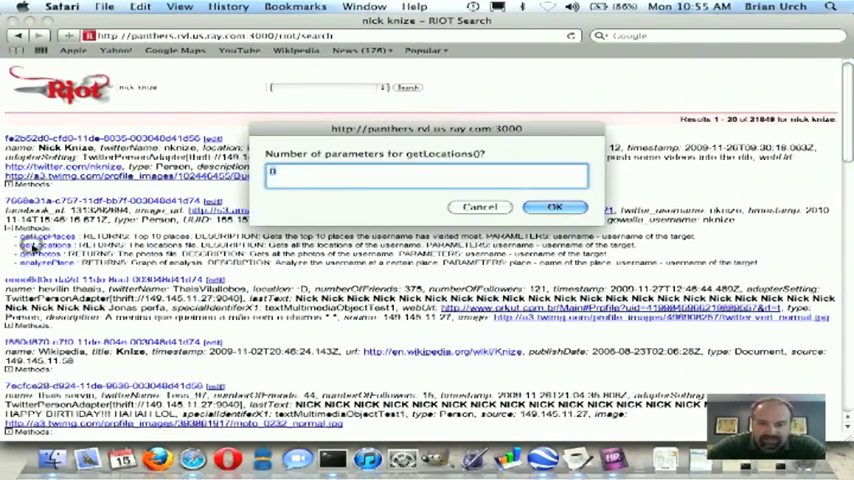
- Run getLocations with 0 parameters so the object's places export to a locations file
{"action": "left_click", "coordinate": [556, 206]}
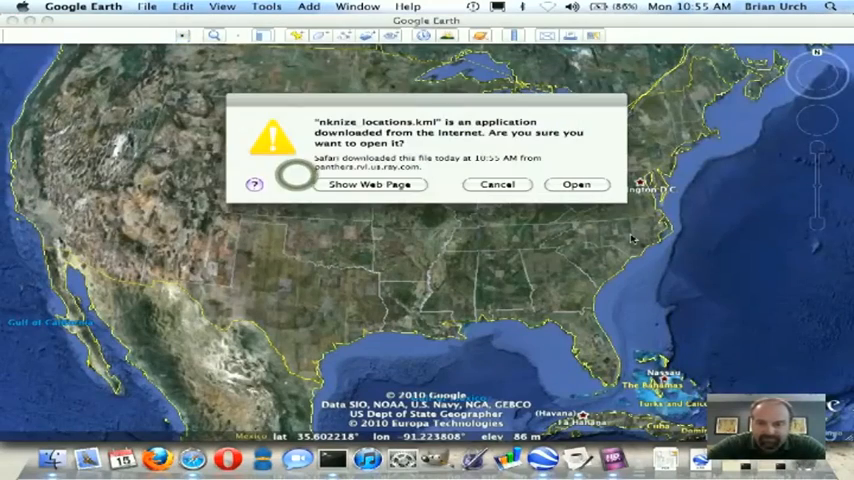
- Allow the downloaded locations file to open and view its Washington DC placemarks on the globe
{"action": "left_click", "coordinate": [576, 184]}
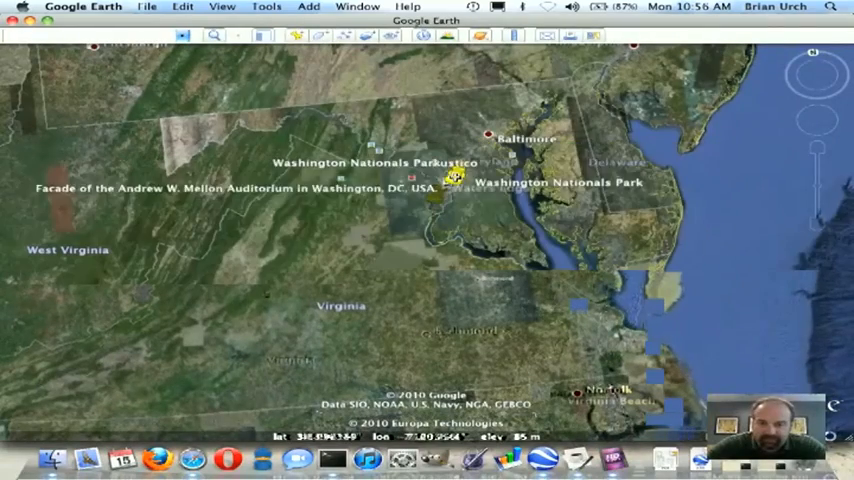
{"action": "left_click", "coordinate": [450, 180]}
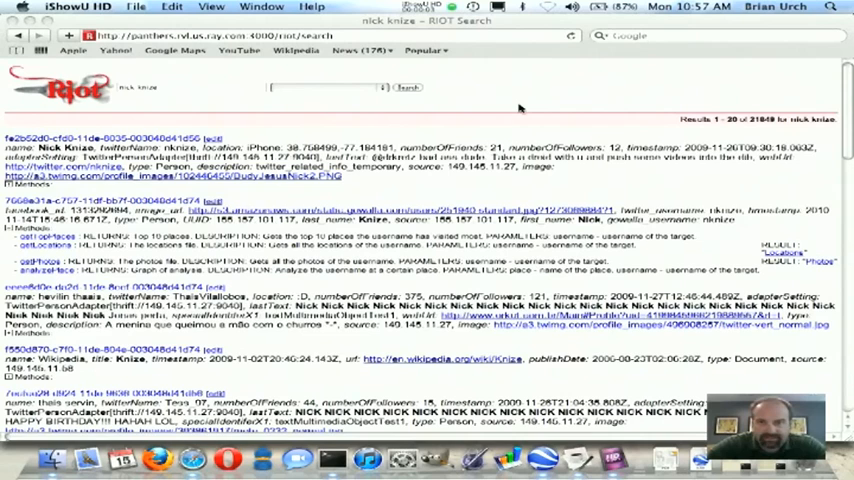
{"action": "mouse_move", "coordinate": [268, 184]}
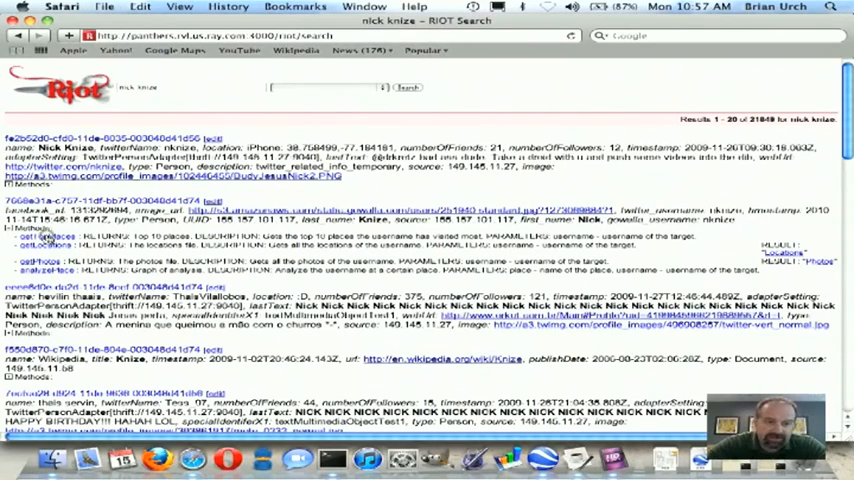
- Run getTopPlaces to get the "nknize Top 10 Places" pie chart
{"action": "left_click", "coordinate": [48, 236]}
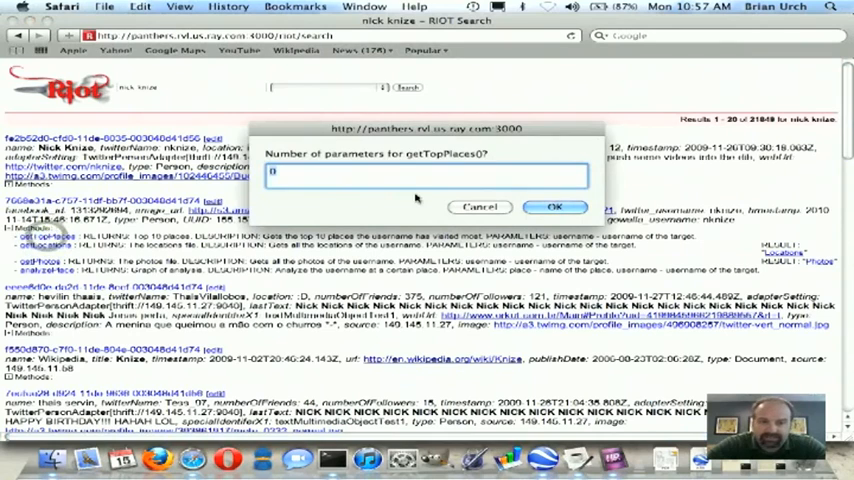
{"action": "left_click", "coordinate": [552, 208]}
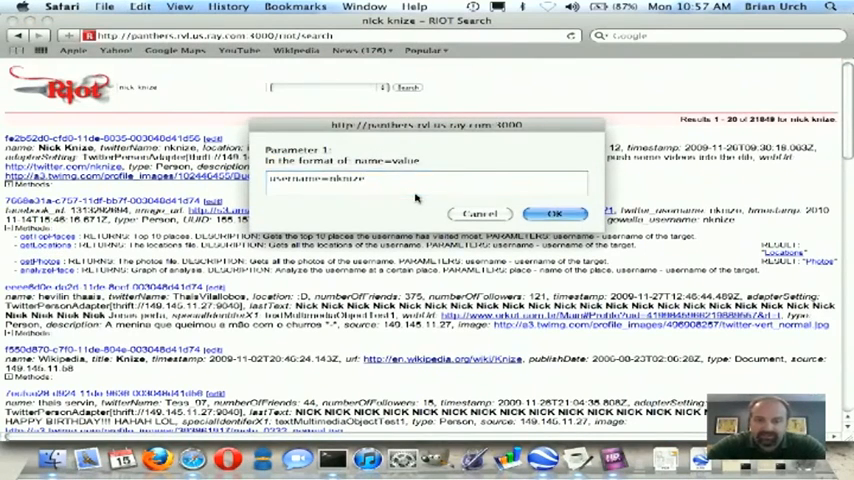
{"action": "left_click", "coordinate": [556, 212]}
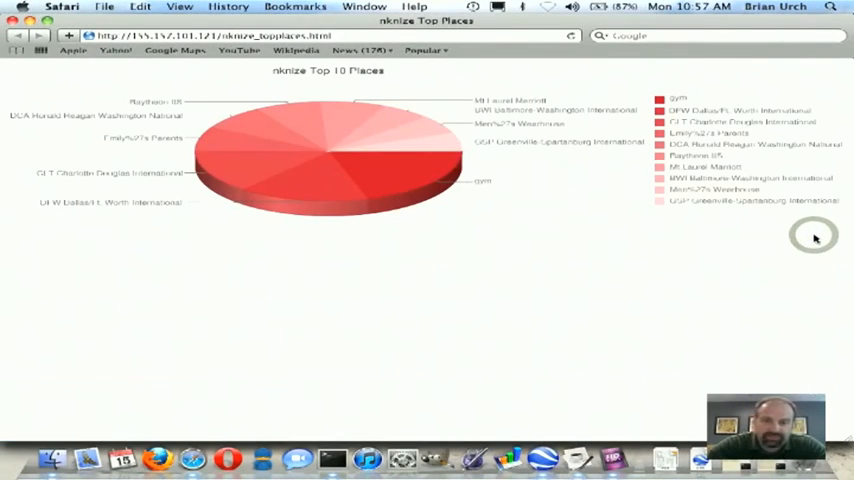
{"action": "mouse_move", "coordinate": [350, 212]}
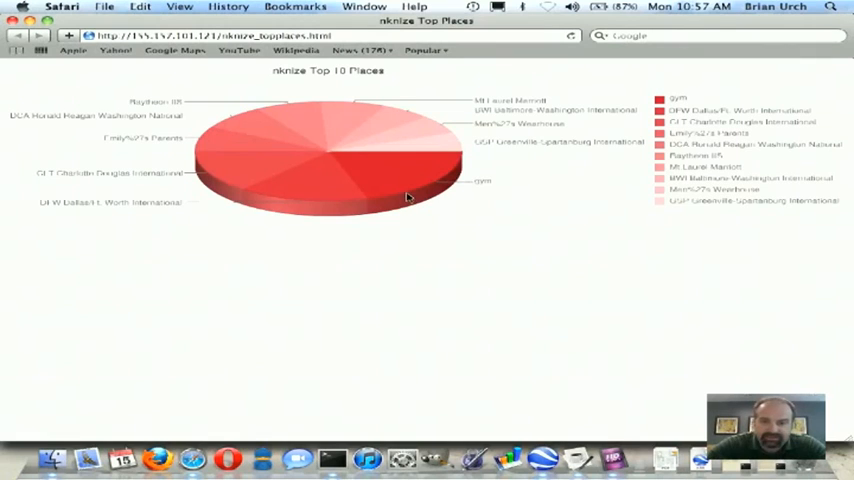
{"action": "mouse_move", "coordinate": [278, 214]}
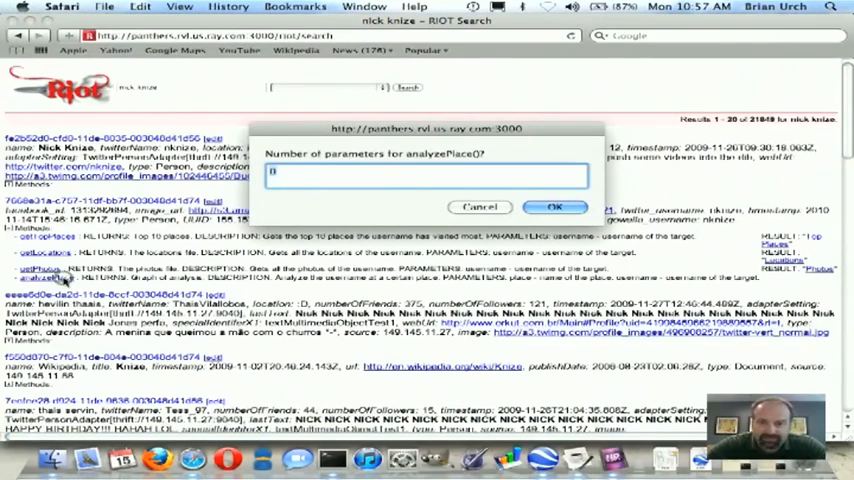
- Run analyzePlace with one parameter place=gym and review the month, day and hour check-in charts
{"action": "left_click", "coordinate": [554, 206]}
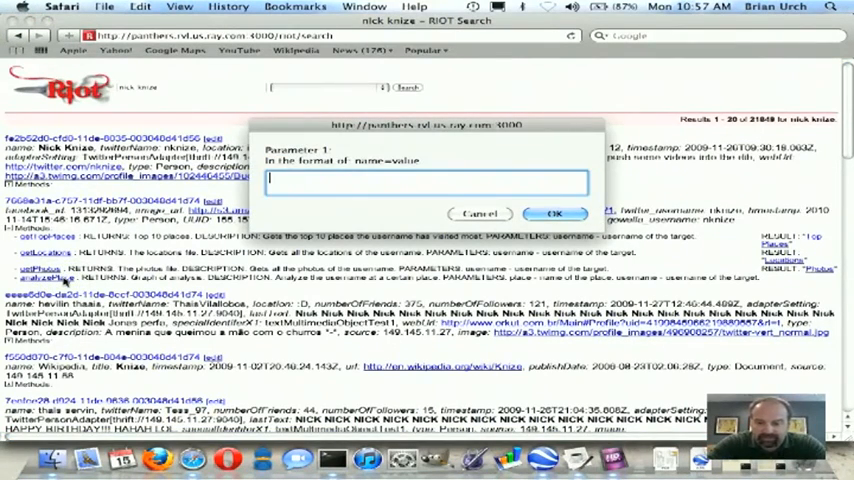
{"action": "type", "text": "place=gym"}
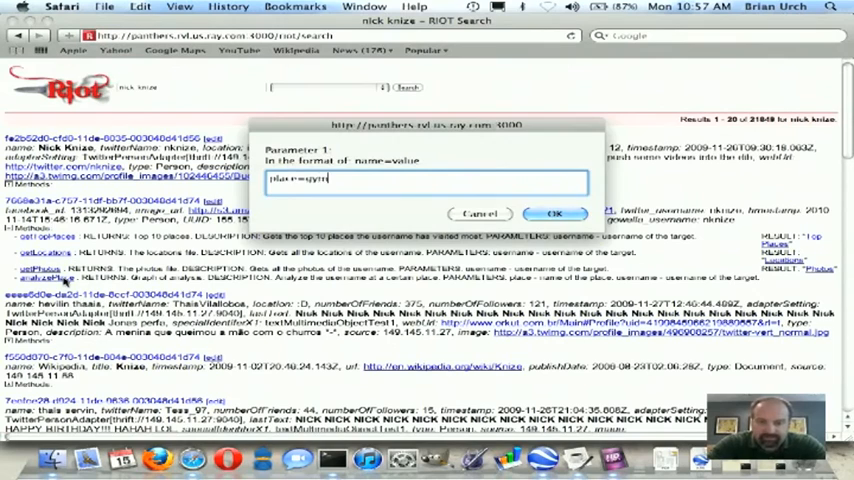
{"action": "left_click", "coordinate": [556, 212]}
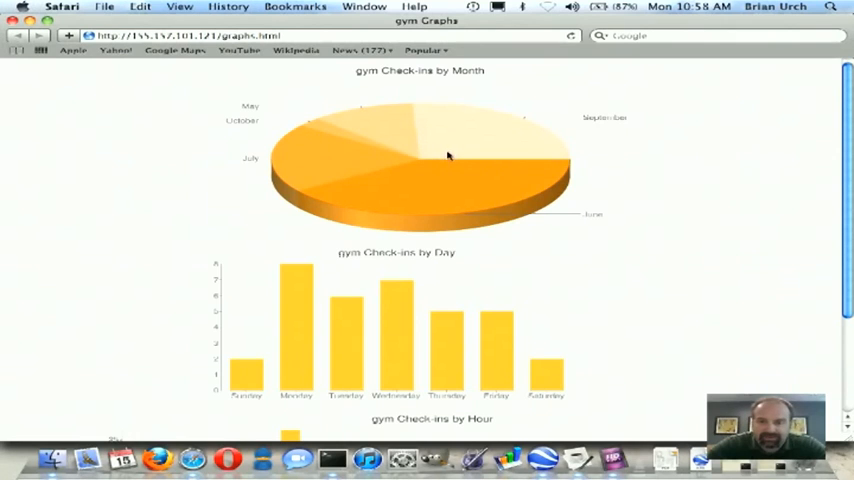
{"action": "mouse_move", "coordinate": [486, 208]}
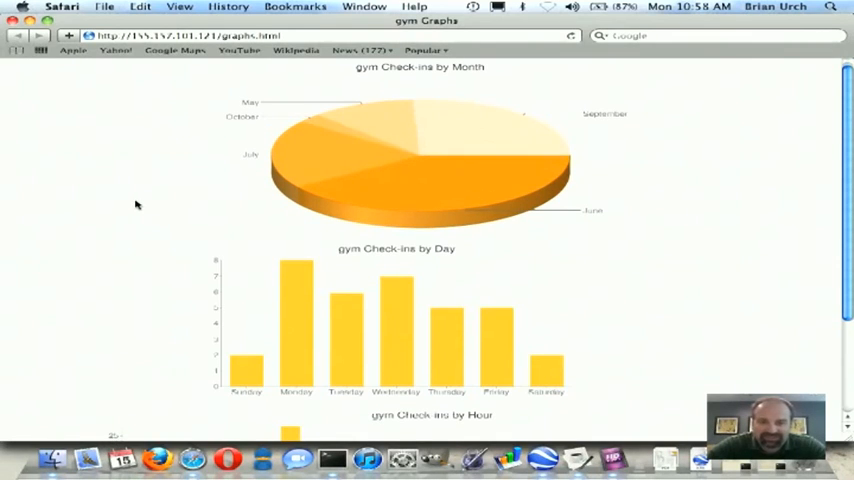
{"action": "mouse_move", "coordinate": [470, 364]}
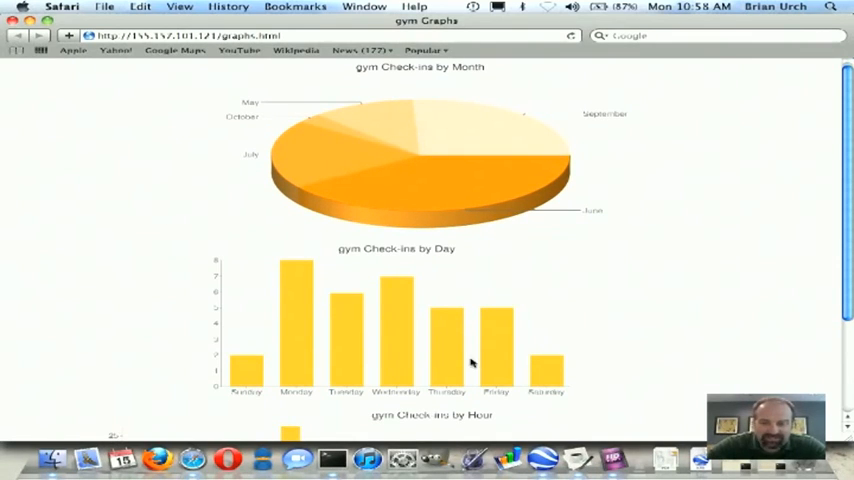
{"action": "mouse_move", "coordinate": [292, 280]}
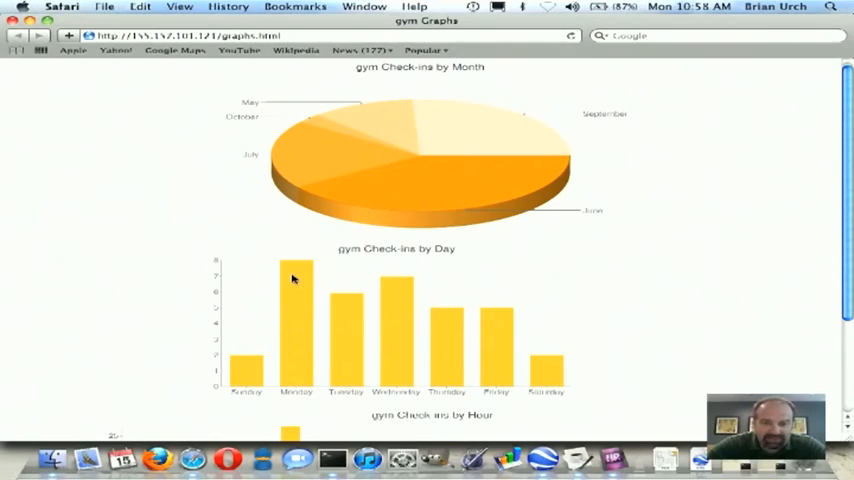
{"action": "mouse_move", "coordinate": [212, 306]}
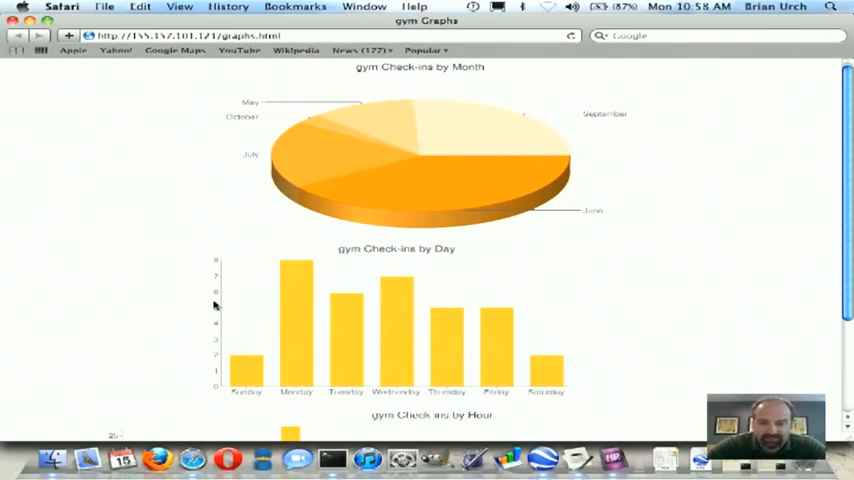
{"action": "scroll", "scroll_direction": "down", "scroll_amount": 3}
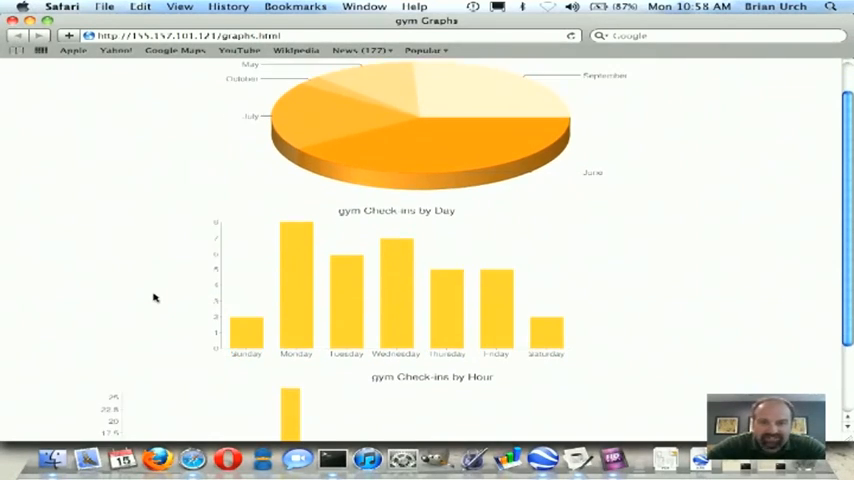
{"action": "scroll", "scroll_direction": "down", "scroll_amount": 3}
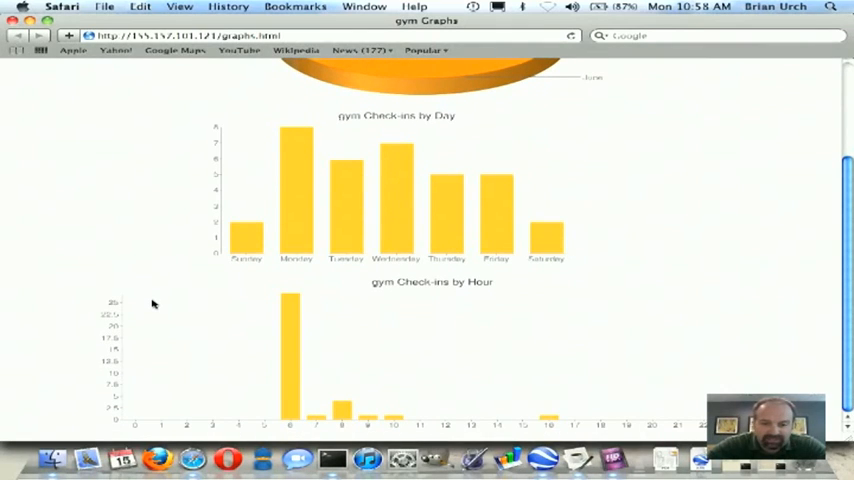
{"action": "mouse_move", "coordinate": [304, 320]}
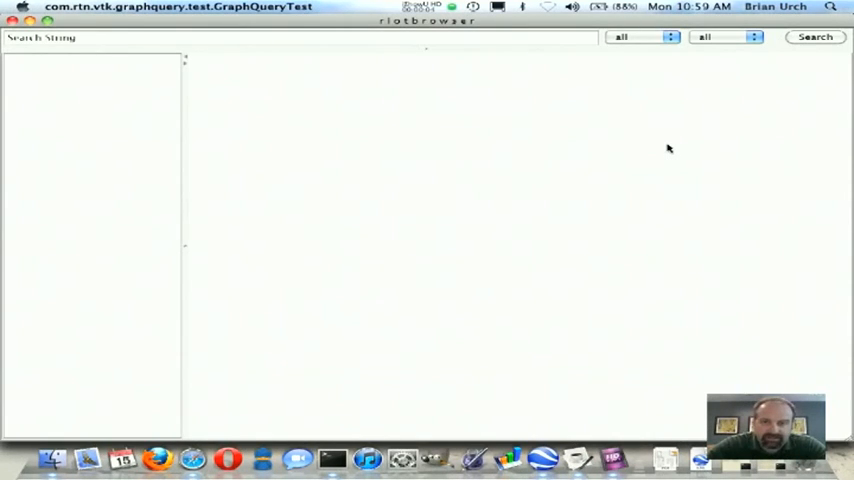
- Search for the person's name and lay out the radial relationship graph from the result
{"action": "left_click", "coordinate": [344, 36]}
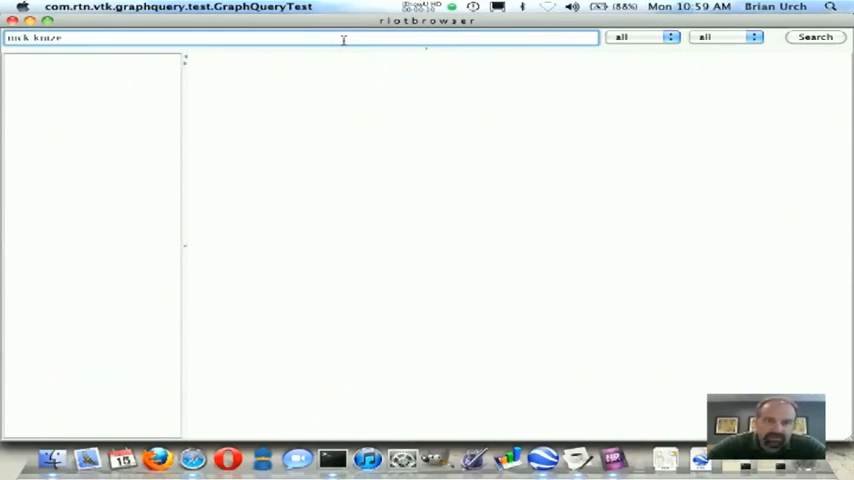
{"action": "left_click", "coordinate": [814, 38]}
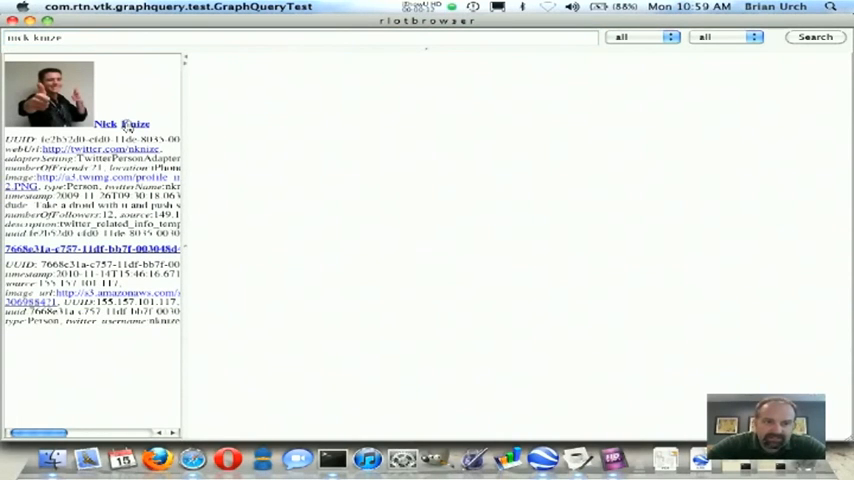
{"action": "mouse_move", "coordinate": [480, 182]}
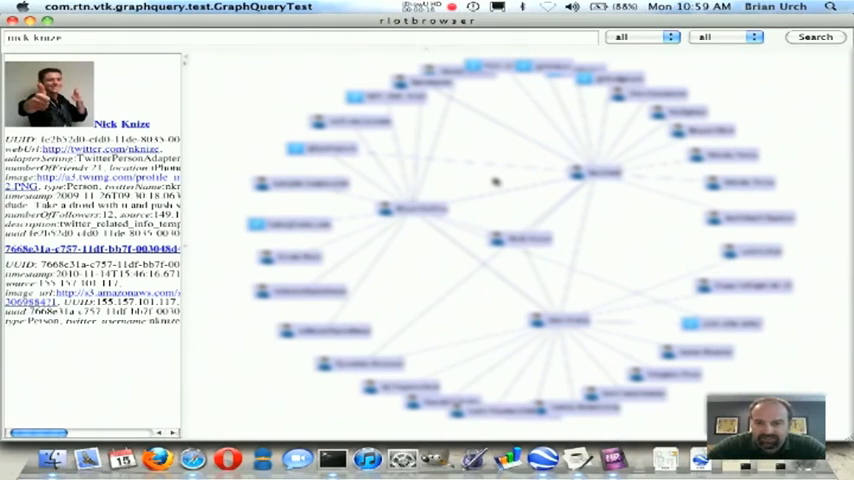
{"action": "right_click", "coordinate": [524, 188]}
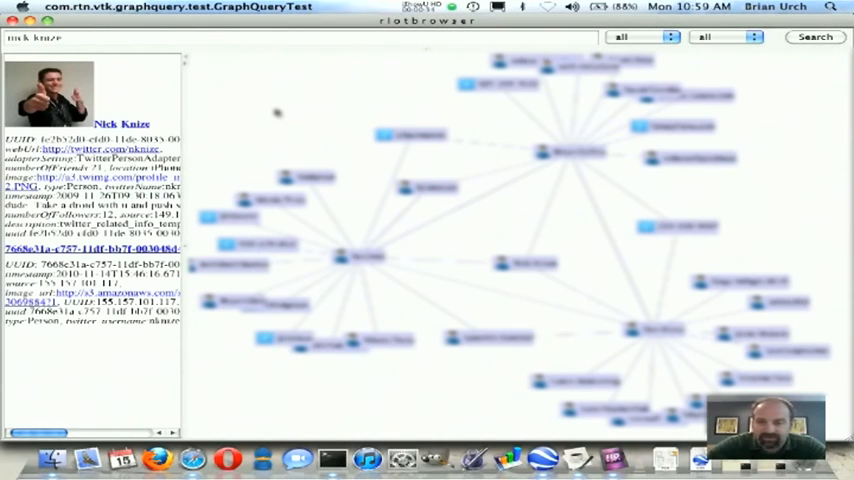
{"action": "mouse_move", "coordinate": [270, 98]}
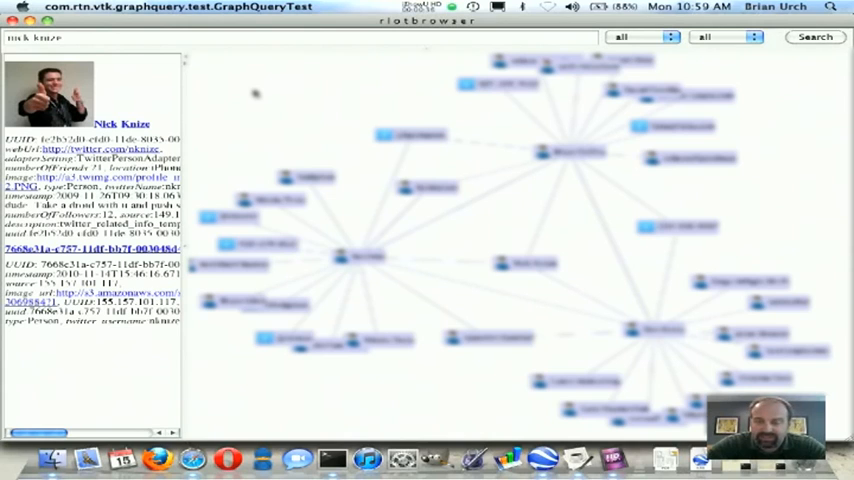